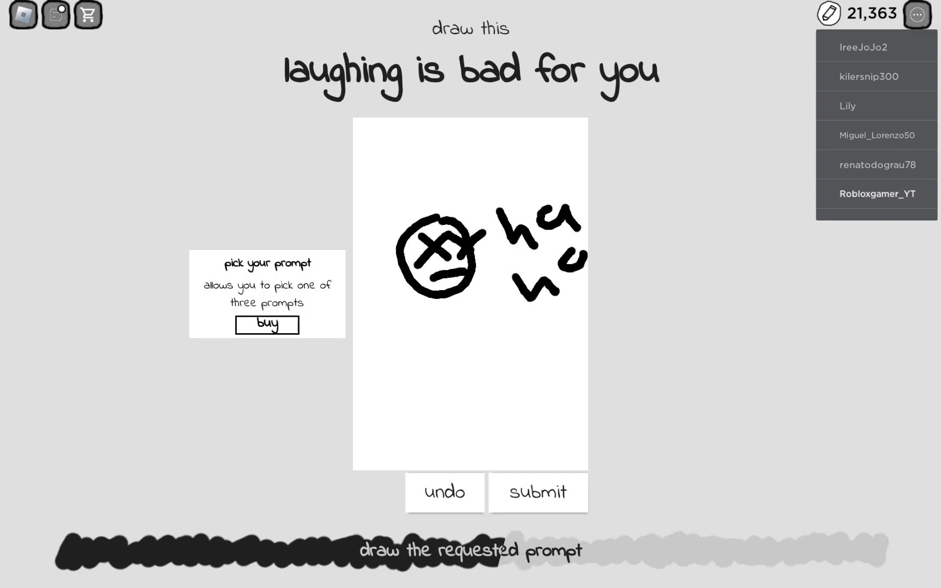
# - Add a body and legs under the X-eyed 'ha ha' face and submit the drawing
pyautogui.moveTo(442, 294); pyautogui.dragTo(465, 414)
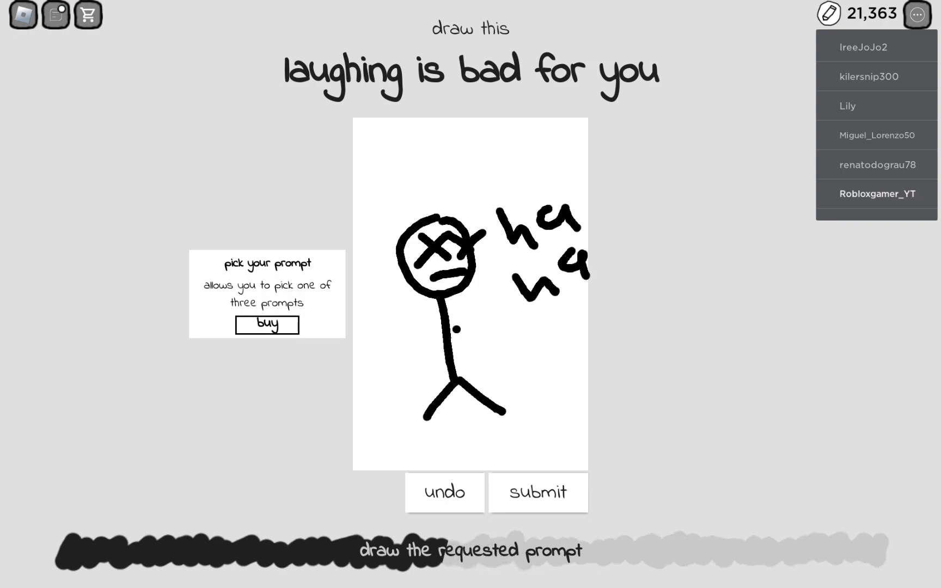
pyautogui.click(538, 493)
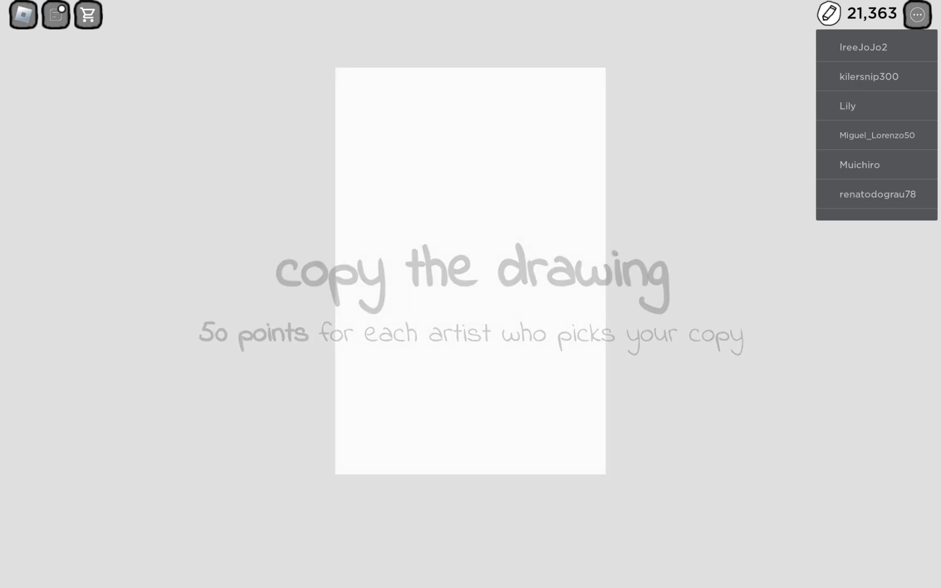
# - Copy the ground line, round face, branch, body and dotted pizza slice, then submit
pyautogui.moveTo(330, 377); pyautogui.dragTo(588, 364)
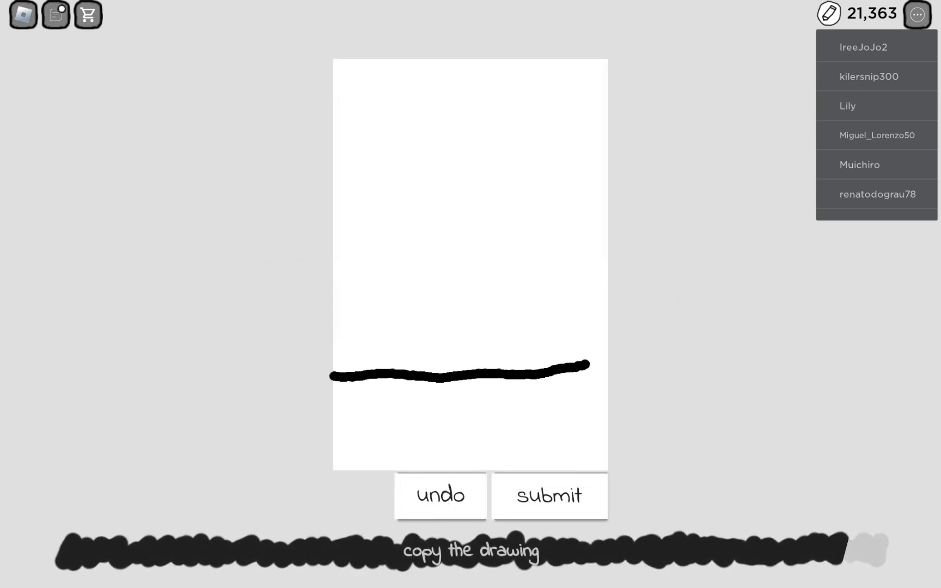
pyautogui.moveTo(576, 64); pyautogui.dragTo(594, 157)
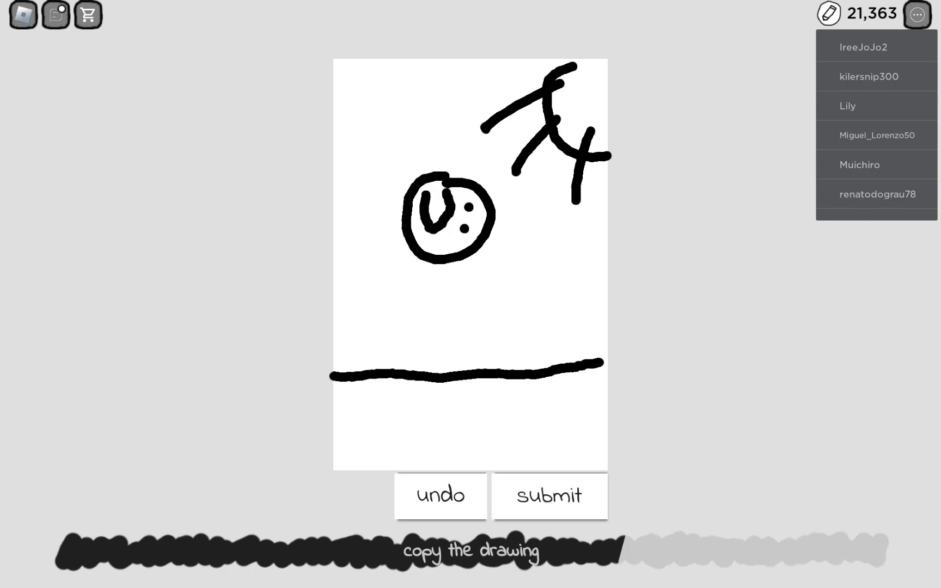
pyautogui.moveTo(456, 252); pyautogui.dragTo(461, 360)
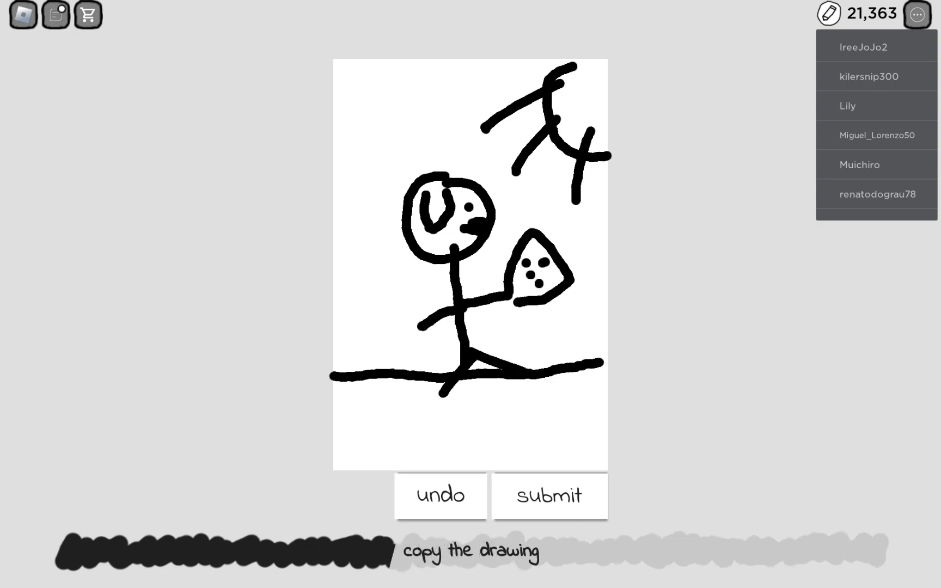
pyautogui.click(549, 496)
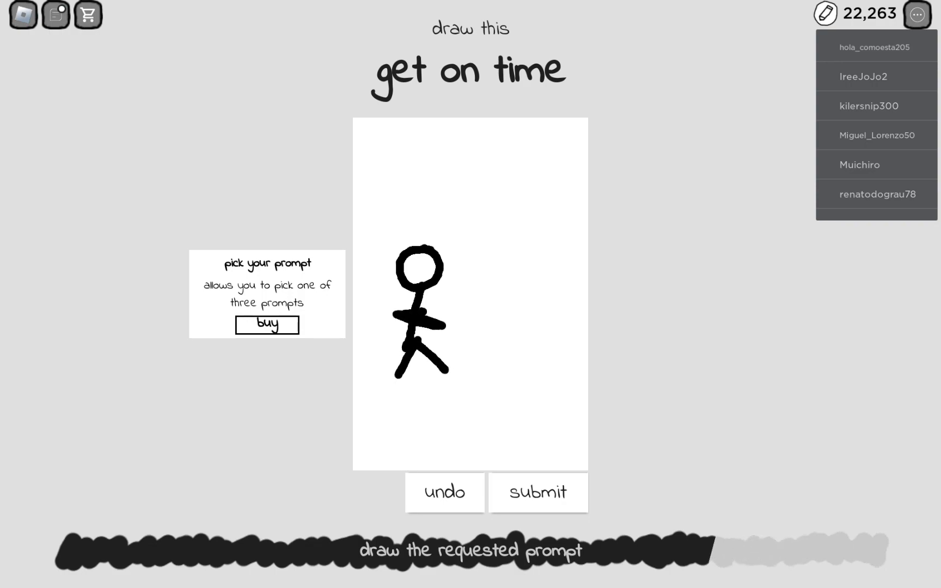
# - Add a lettered door, face, door window and speech text, then submit
pyautogui.moveTo(506, 171); pyautogui.dragTo(530, 307)
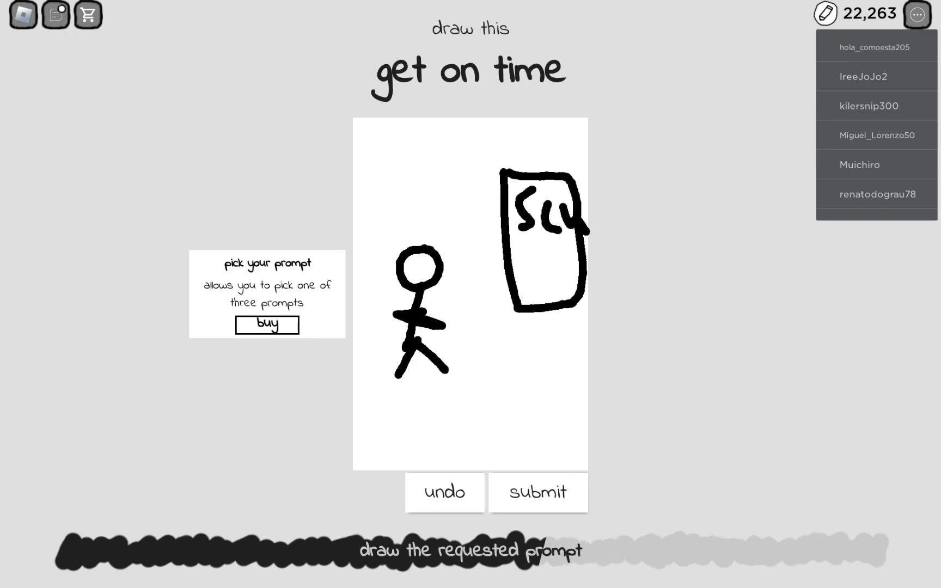
pyautogui.moveTo(547, 265); pyautogui.dragTo(555, 288)
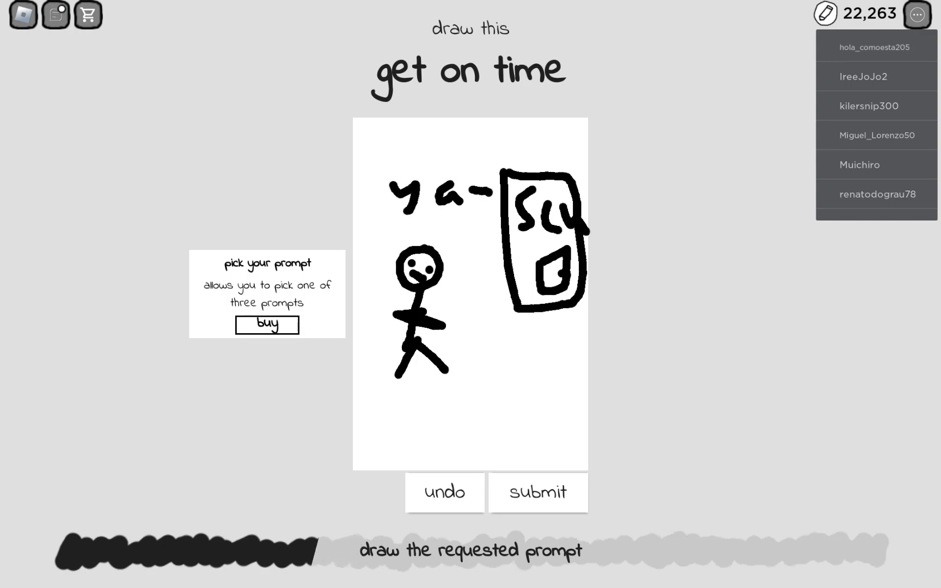
pyautogui.click(537, 493)
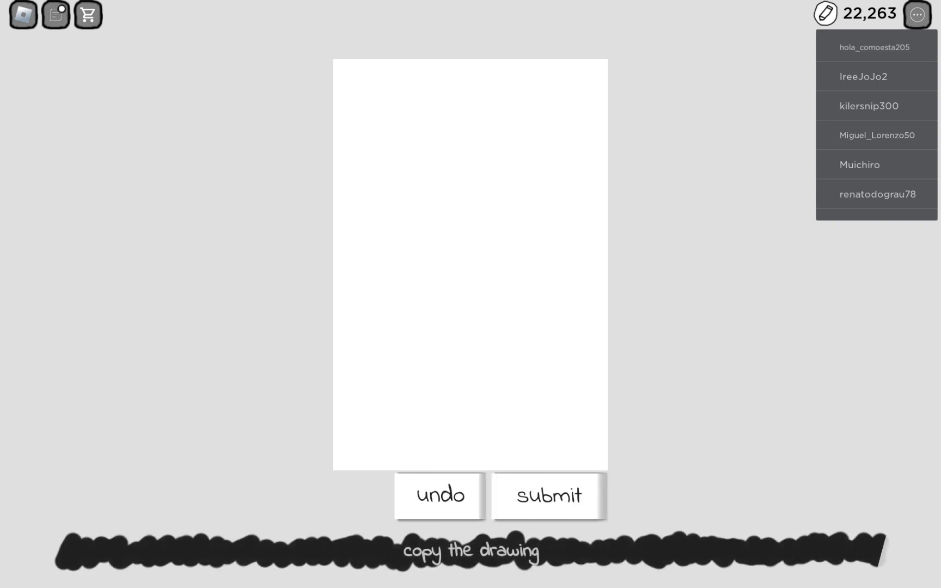
# - Draw the controller outline with its buttons and submit the copy
pyautogui.moveTo(352, 209); pyautogui.dragTo(523, 167)
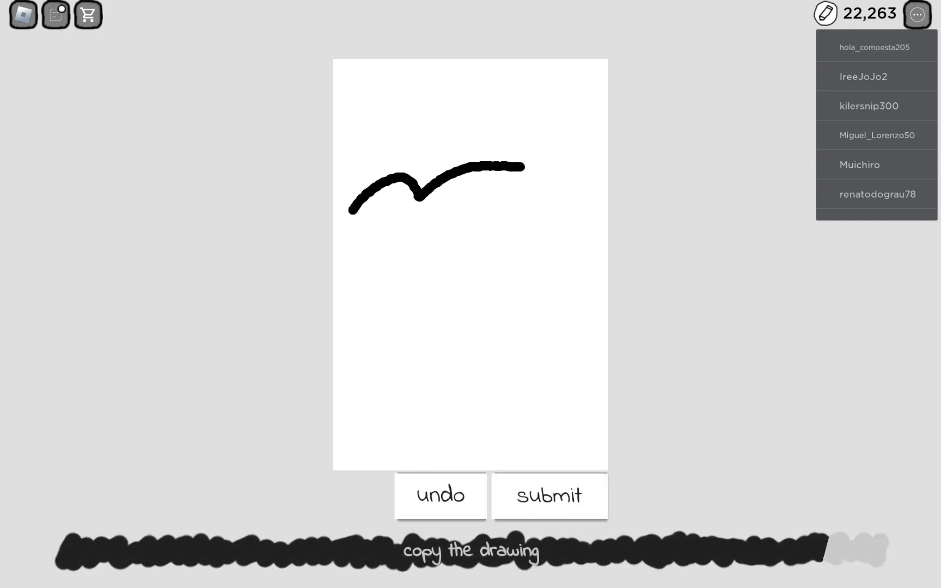
pyautogui.moveTo(525, 169); pyautogui.dragTo(546, 279)
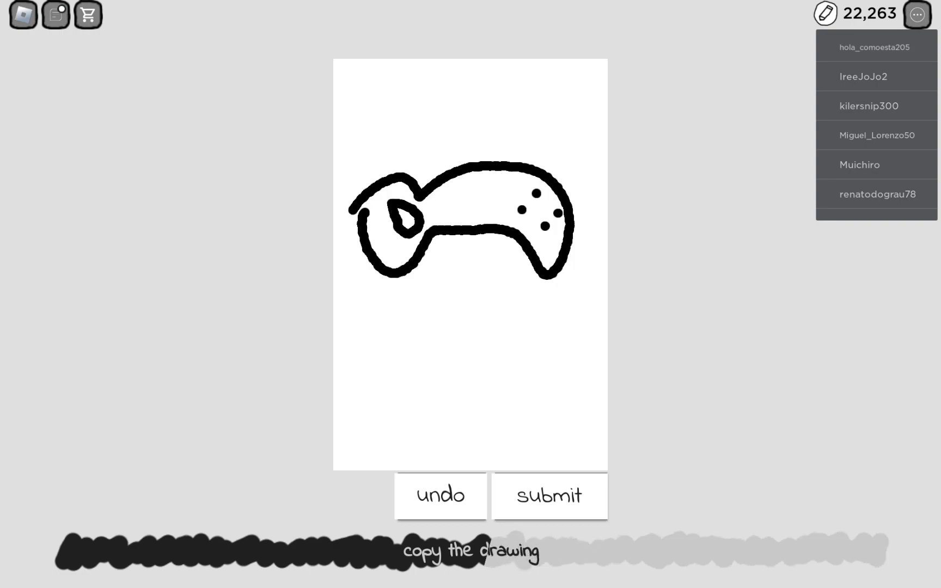
pyautogui.click(467, 184)
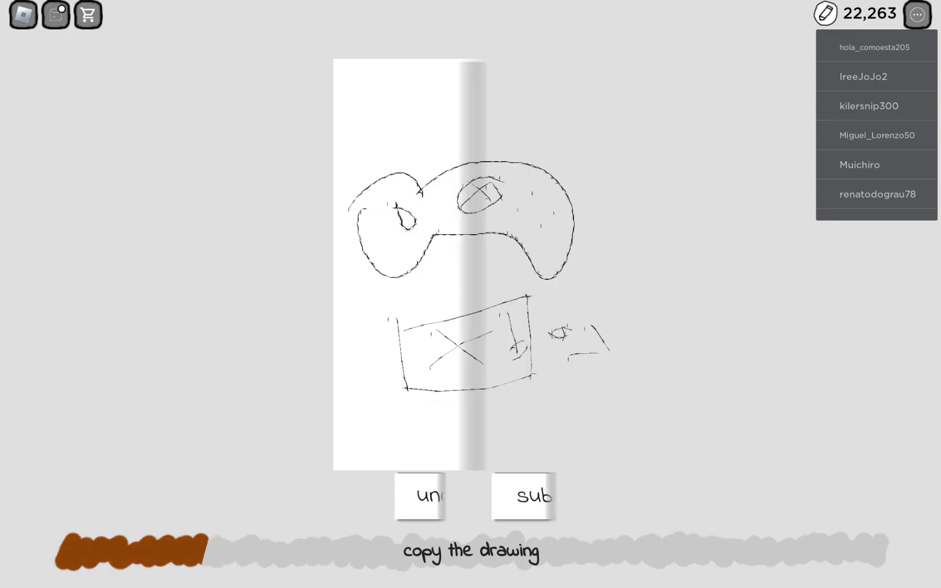
pyautogui.click(523, 496)
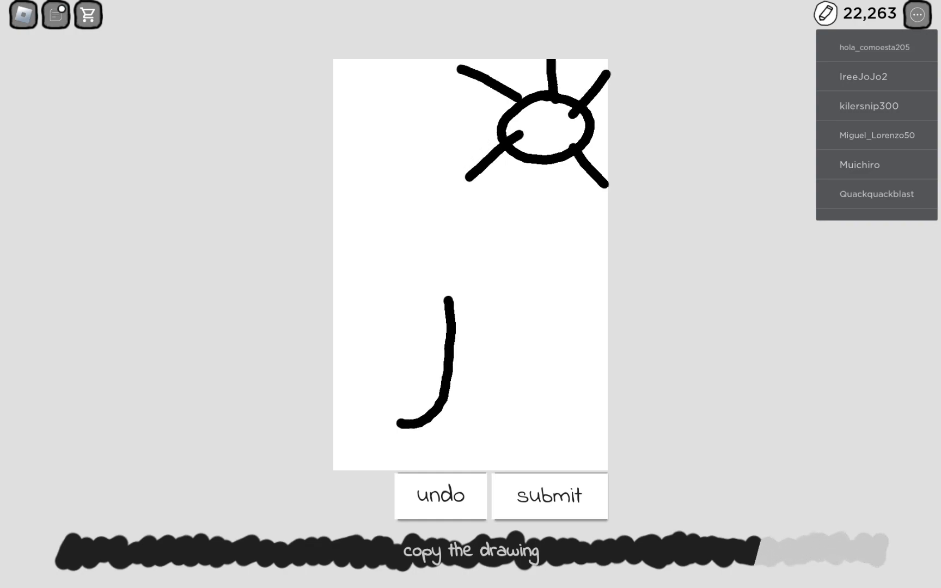
# - Add another stroke to the copied sun drawing
pyautogui.moveTo(477, 294); pyautogui.dragTo(561, 444)
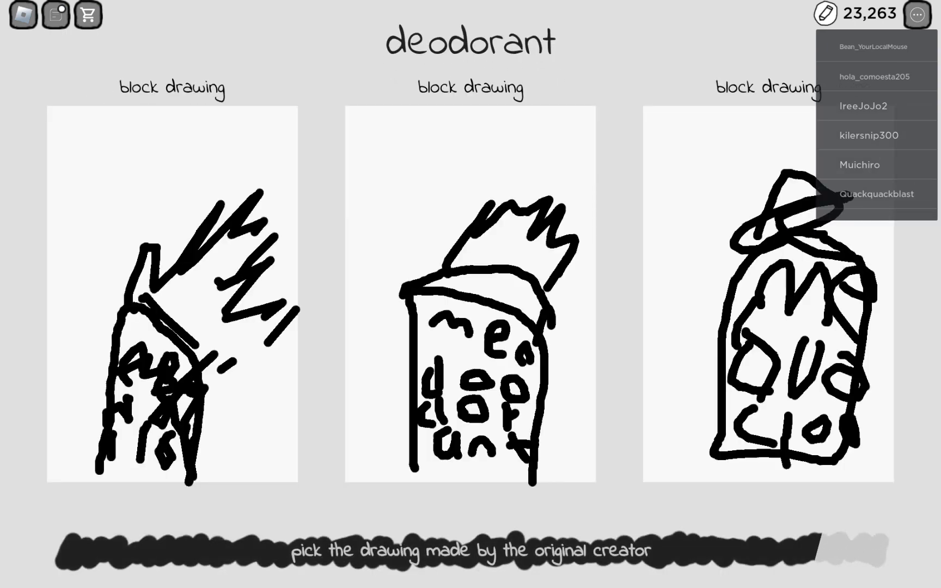
# - Vote for the deodorant drawing believed to be the original
pyautogui.click(470, 294)
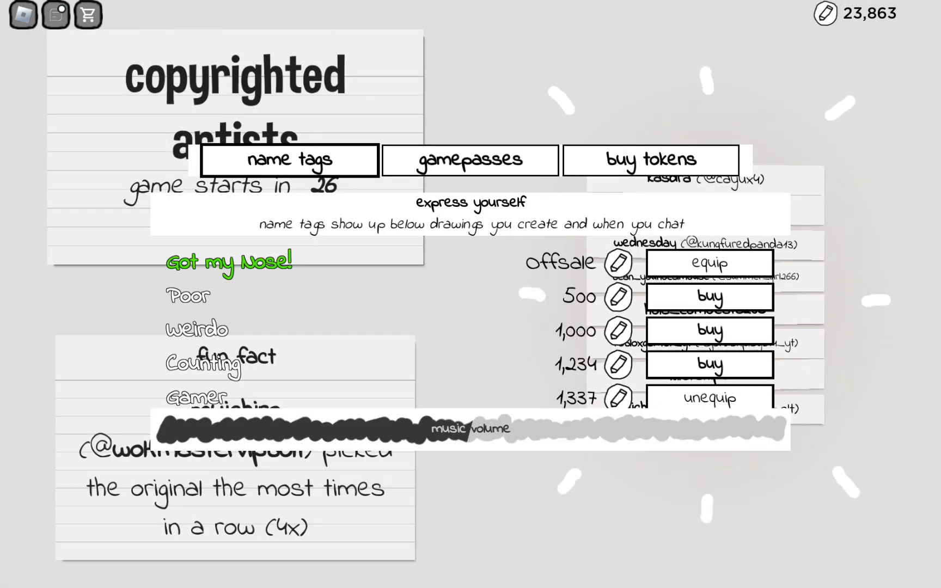
# - Buy the CAPSLOCK name tag, leaving 5,133 tokens, and close the shop
pyautogui.scroll(-3)
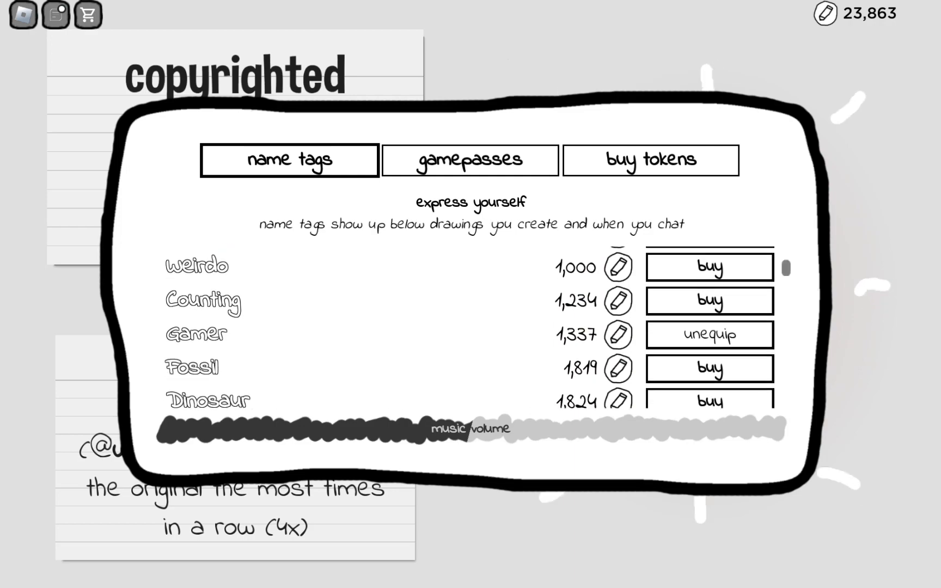
pyautogui.click(651, 160)
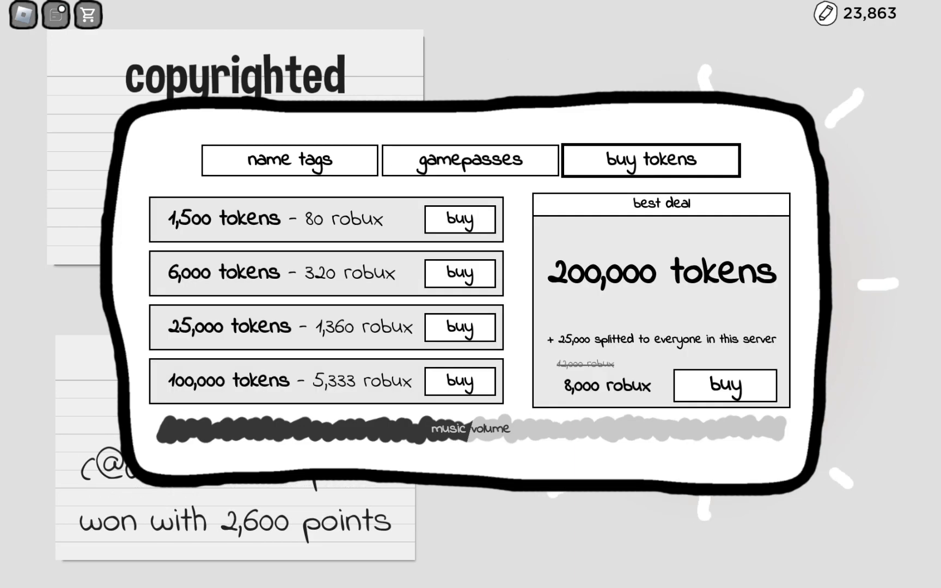
pyautogui.click(289, 160)
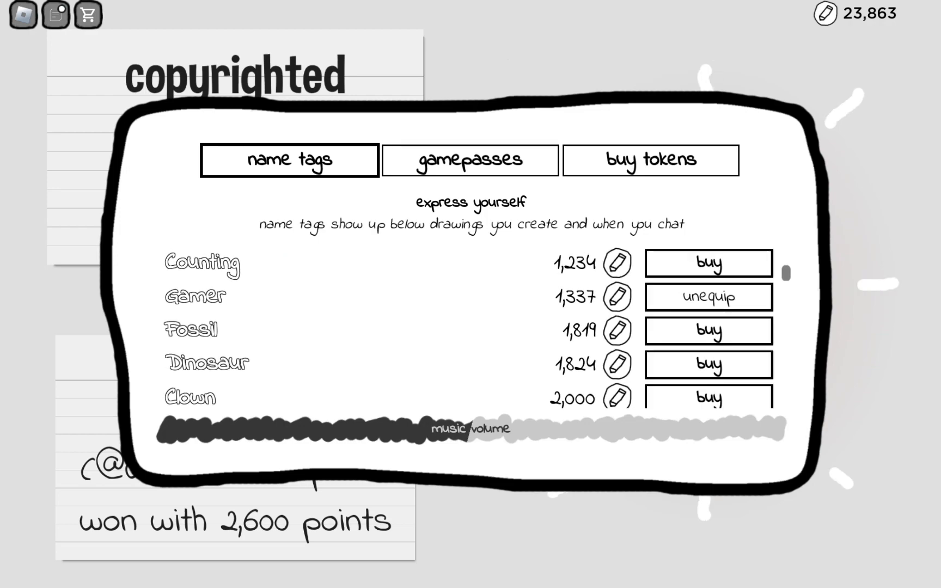
pyautogui.scroll(-3)
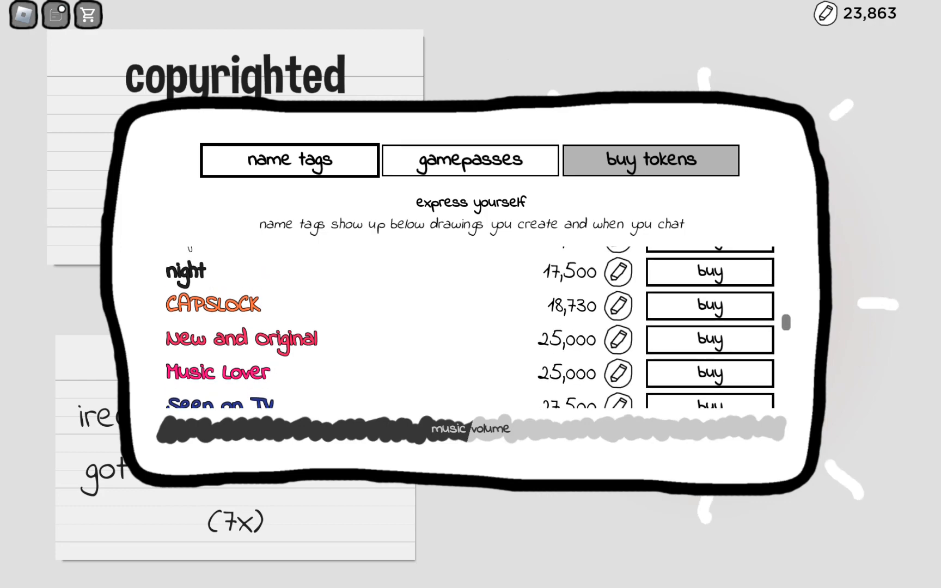
pyautogui.click(710, 305)
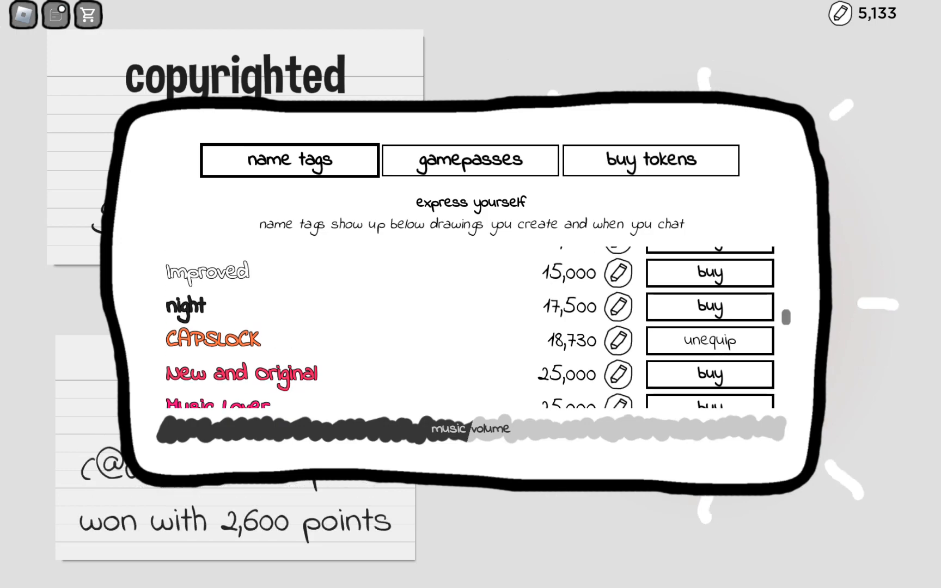
pyautogui.click(916, 13)
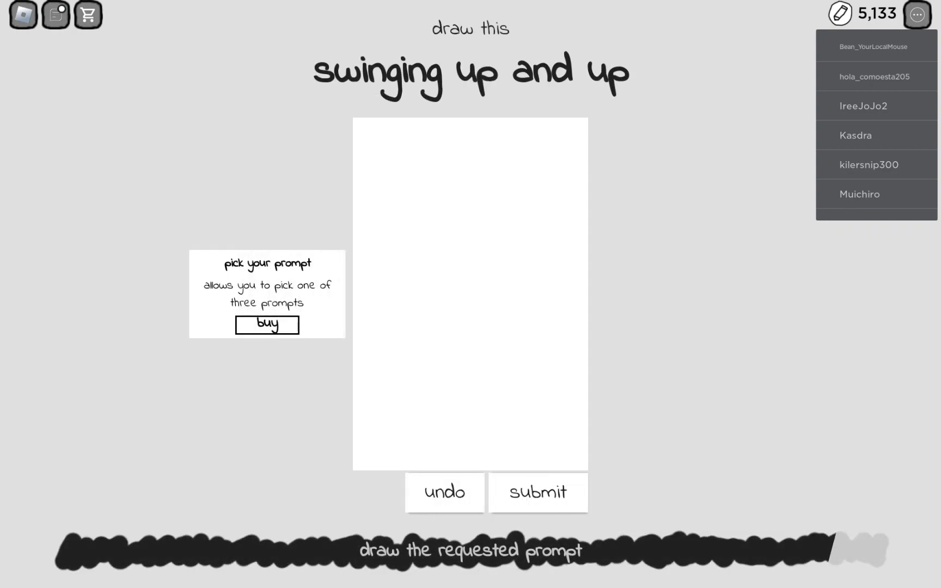
# - Draw swing ropes and seat, a riding stick figure and top bar, then submit
pyautogui.moveTo(446, 189); pyautogui.dragTo(487, 316)
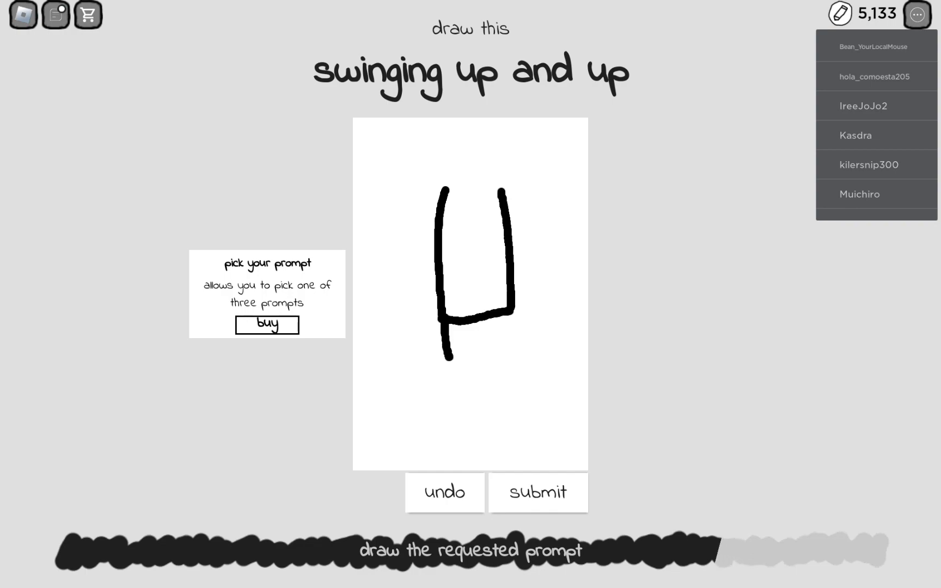
pyautogui.moveTo(477, 216); pyautogui.dragTo(477, 360)
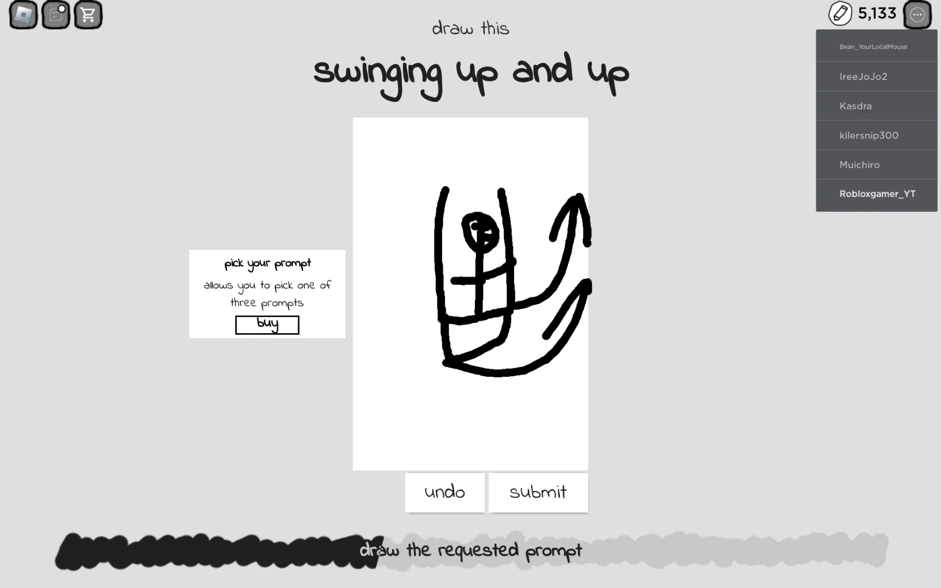
pyautogui.moveTo(360, 180); pyautogui.dragTo(585, 176)
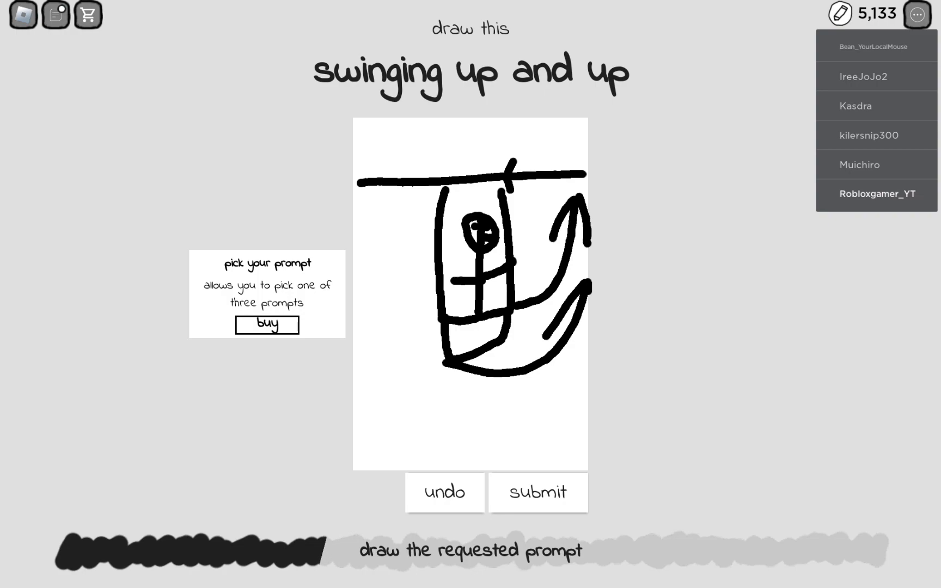
pyautogui.click(537, 493)
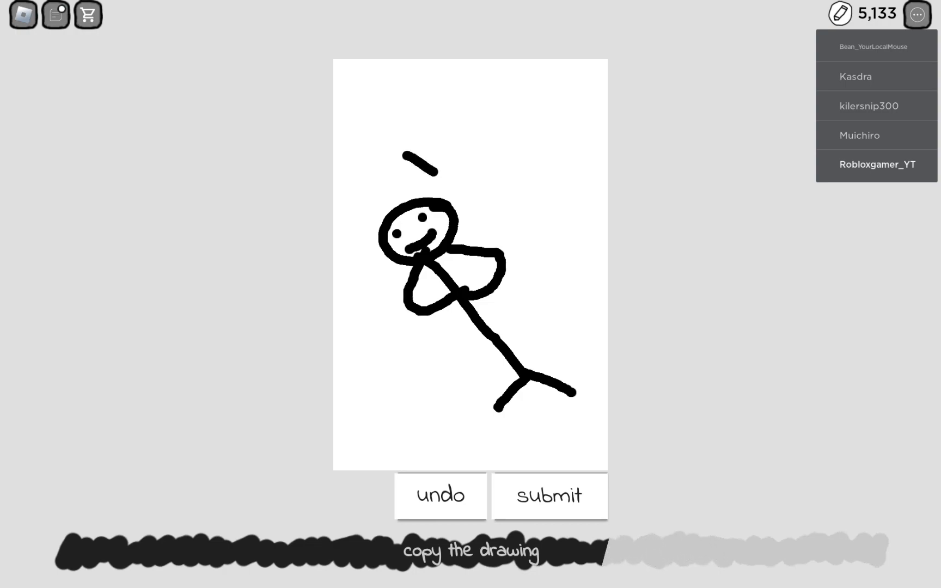
# - Add copying strokes and a squiggle inside the square, then submit the copy
pyautogui.moveTo(420, 157); pyautogui.dragTo(600, 378)
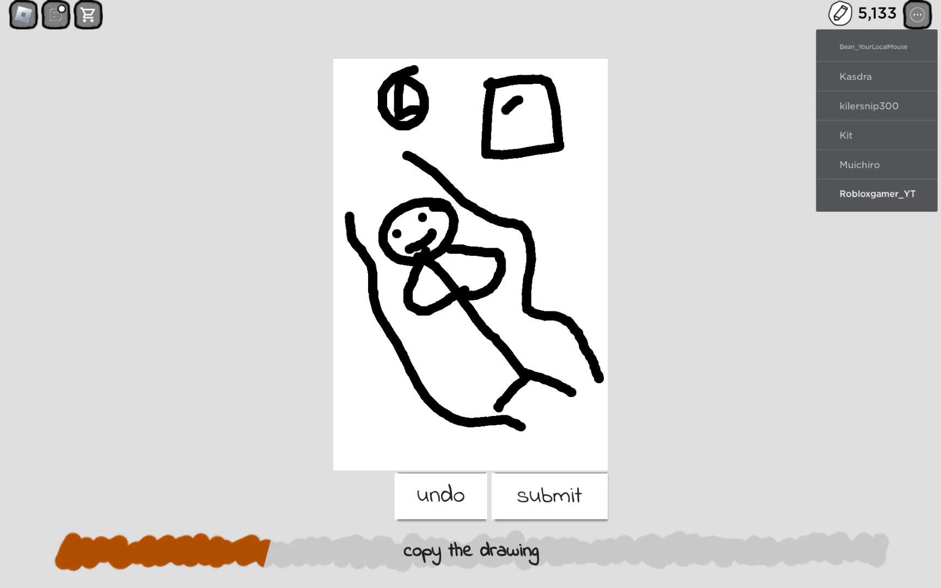
pyautogui.moveTo(514, 96); pyautogui.dragTo(528, 126)
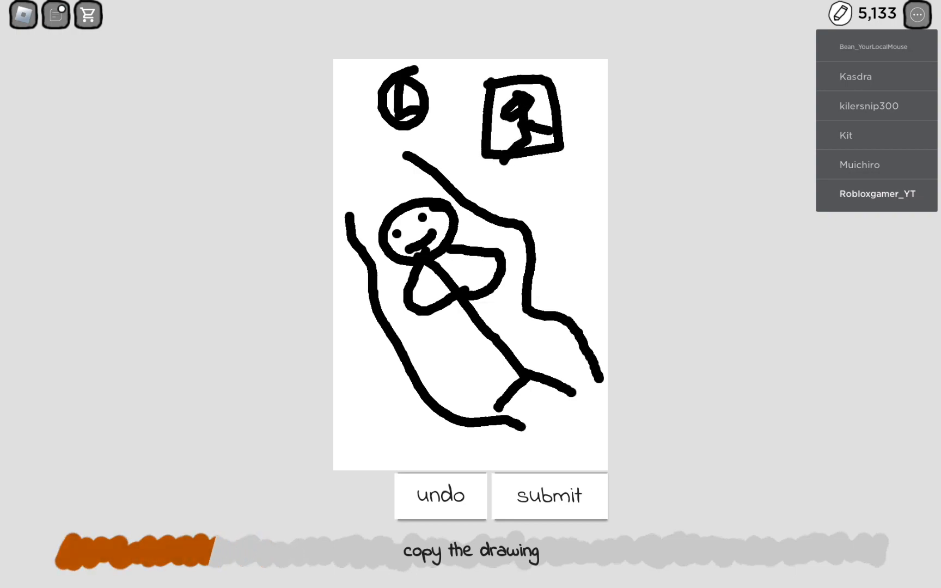
pyautogui.click(549, 496)
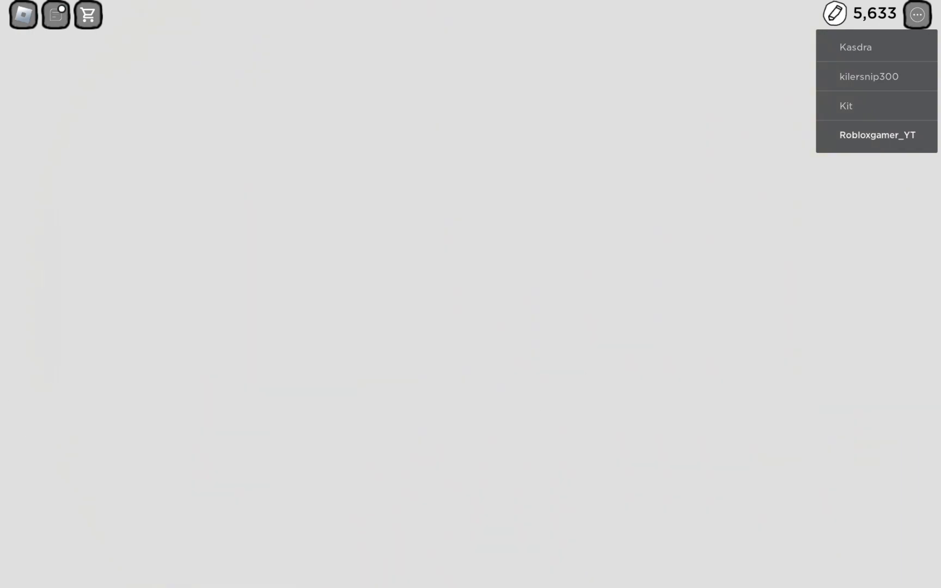
# - Draw a clock, a grinning stick figure with arms and doorway posts, then submit
pyautogui.moveTo(70, 147); pyautogui.dragTo(88, 444)
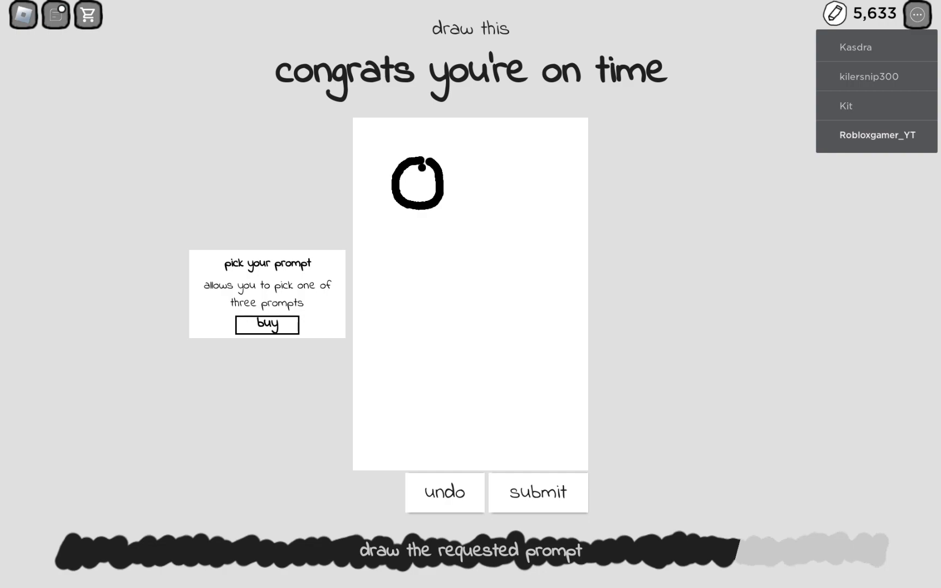
pyautogui.click(455, 256)
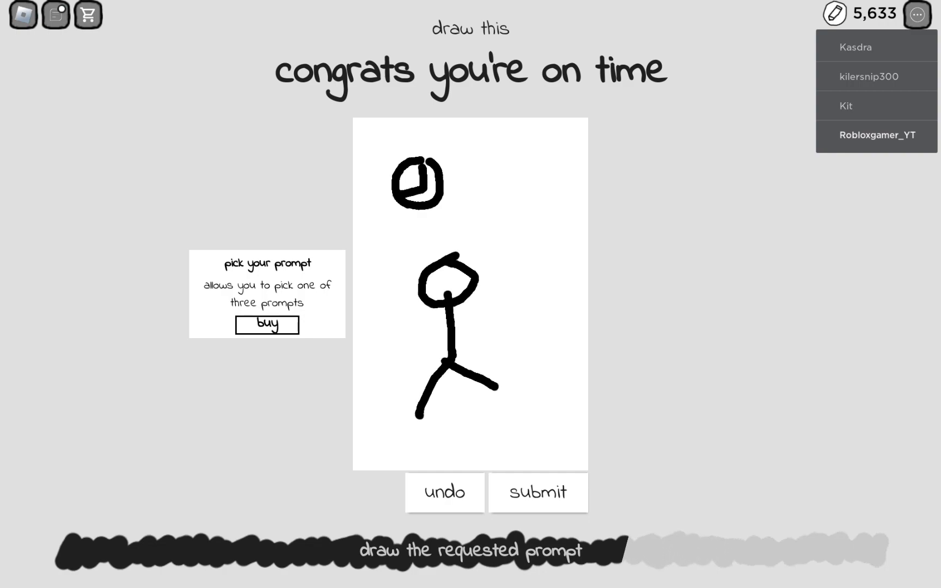
pyautogui.moveTo(426, 321); pyautogui.dragTo(505, 318)
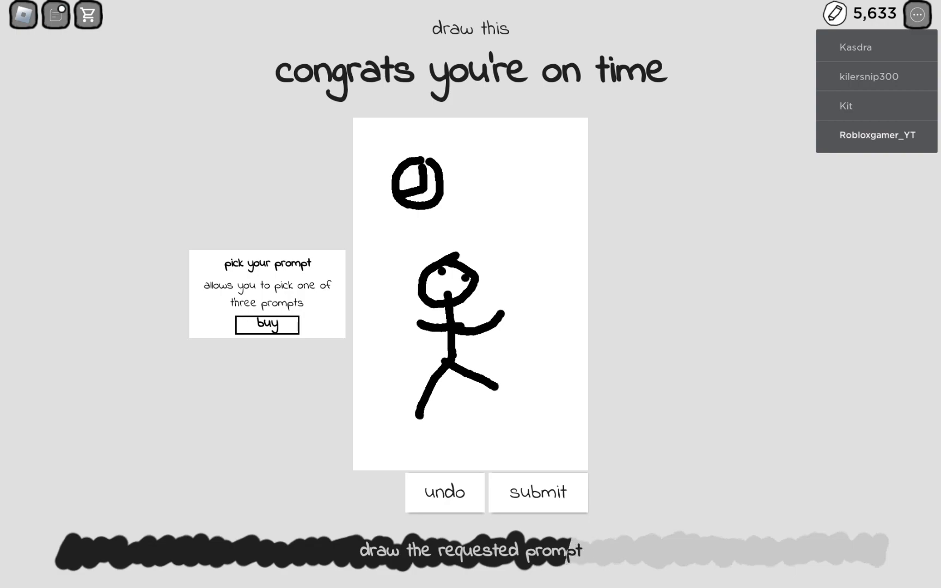
pyautogui.moveTo(430, 288); pyautogui.dragTo(456, 295)
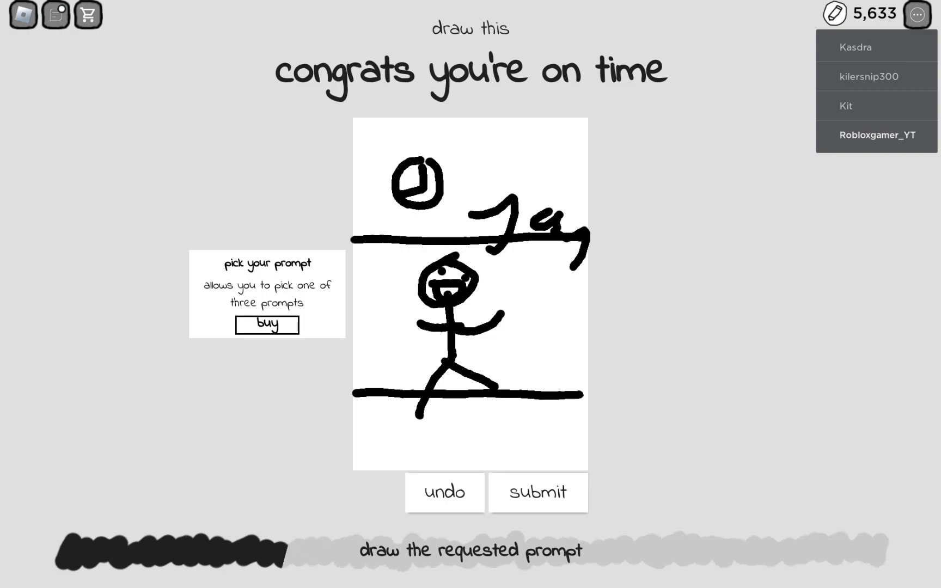
pyautogui.moveTo(396, 240); pyautogui.dragTo(396, 396)
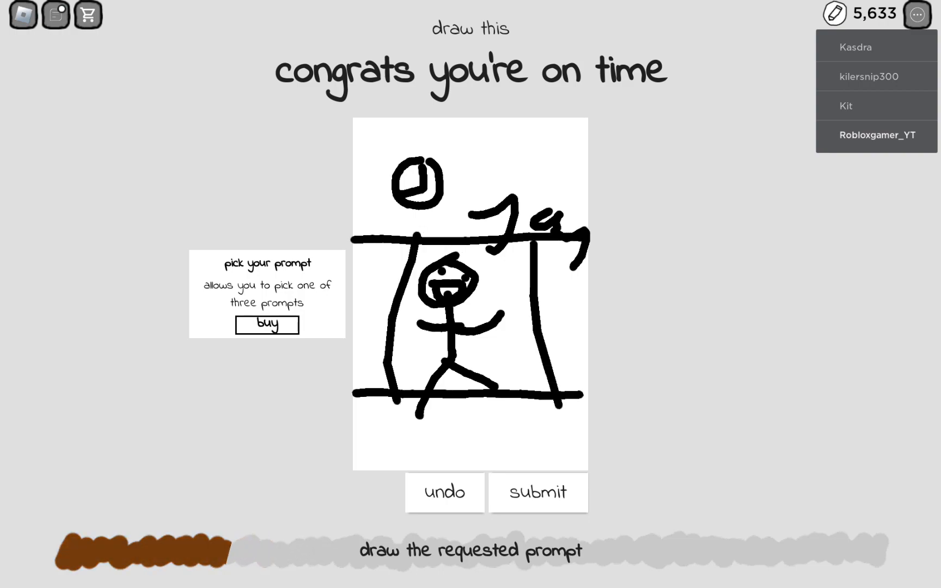
pyautogui.click(537, 493)
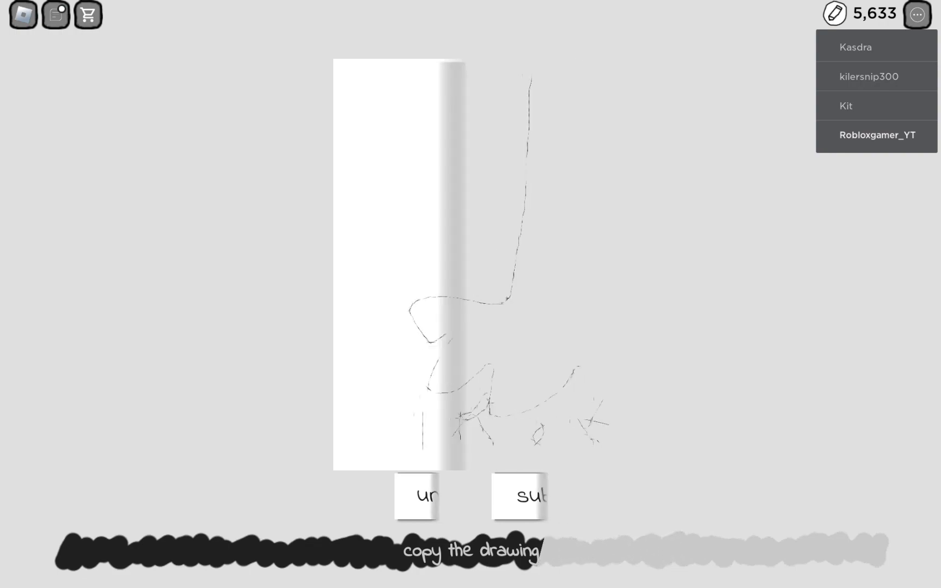
pyautogui.click(520, 495)
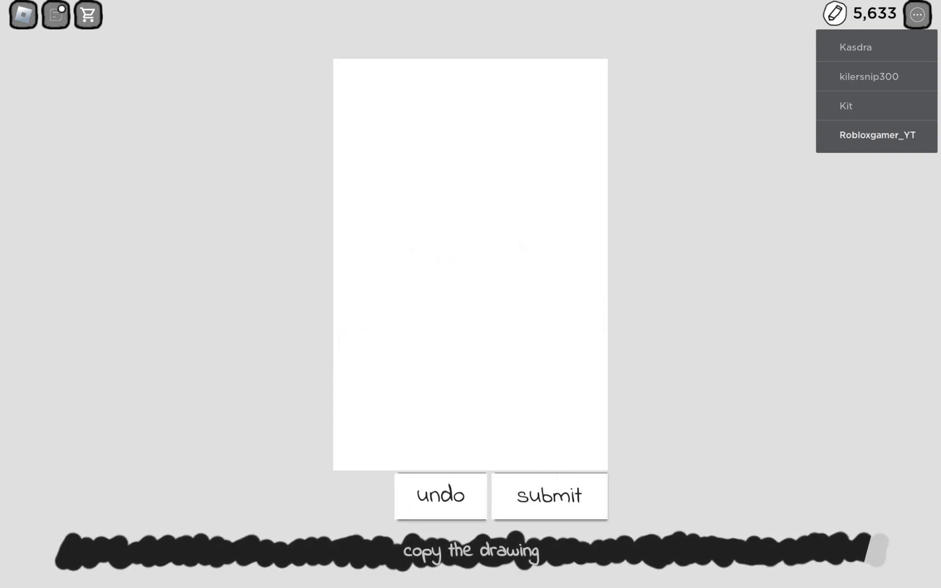
# - Draw the sign board outline, its second word, and a hand inside the clock circle
pyautogui.moveTo(336, 204); pyautogui.dragTo(366, 353)
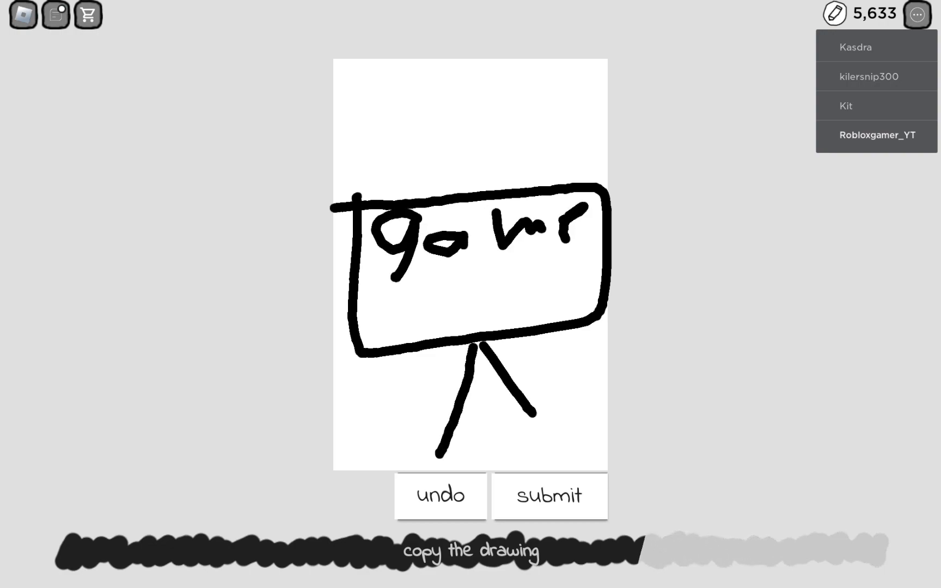
pyautogui.moveTo(384, 282); pyautogui.dragTo(540, 288)
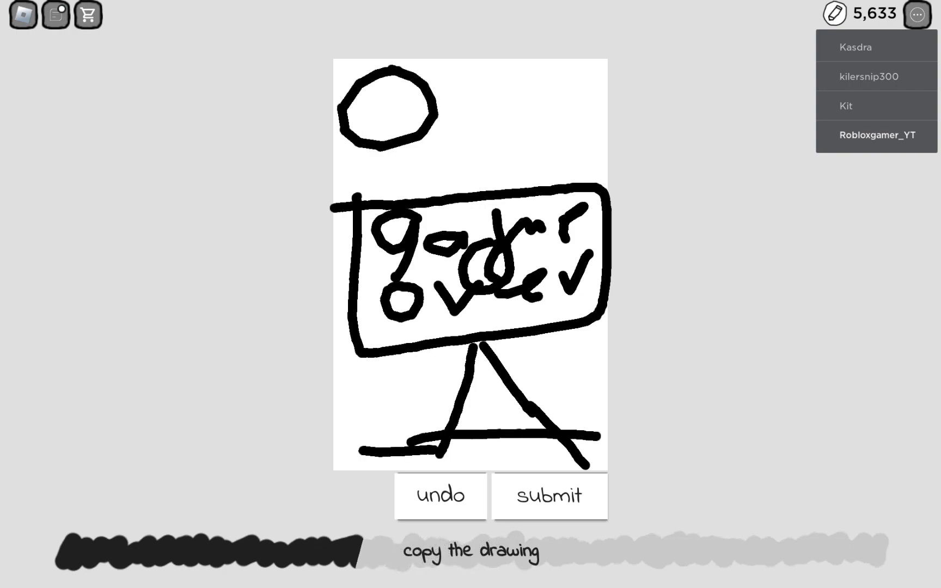
pyautogui.moveTo(396, 90); pyautogui.dragTo(390, 126)
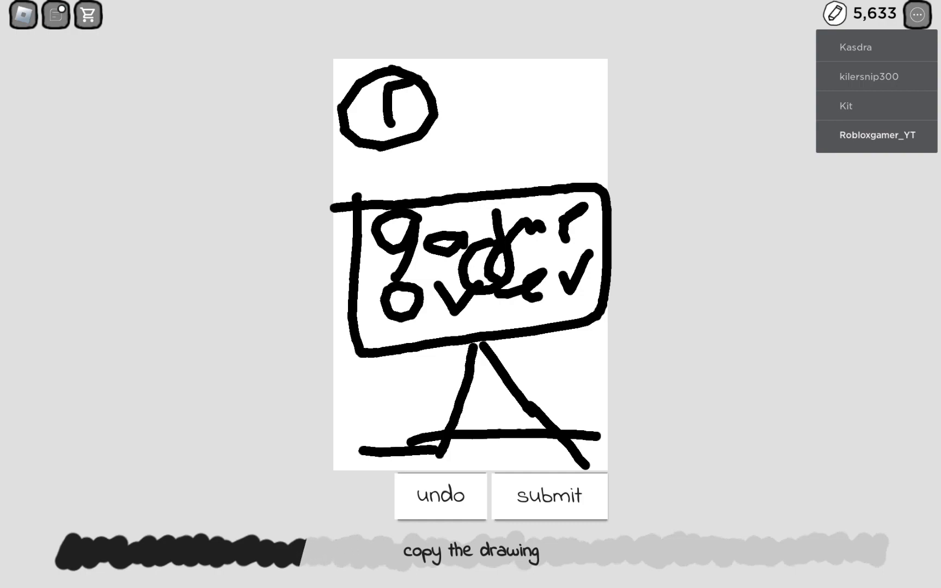